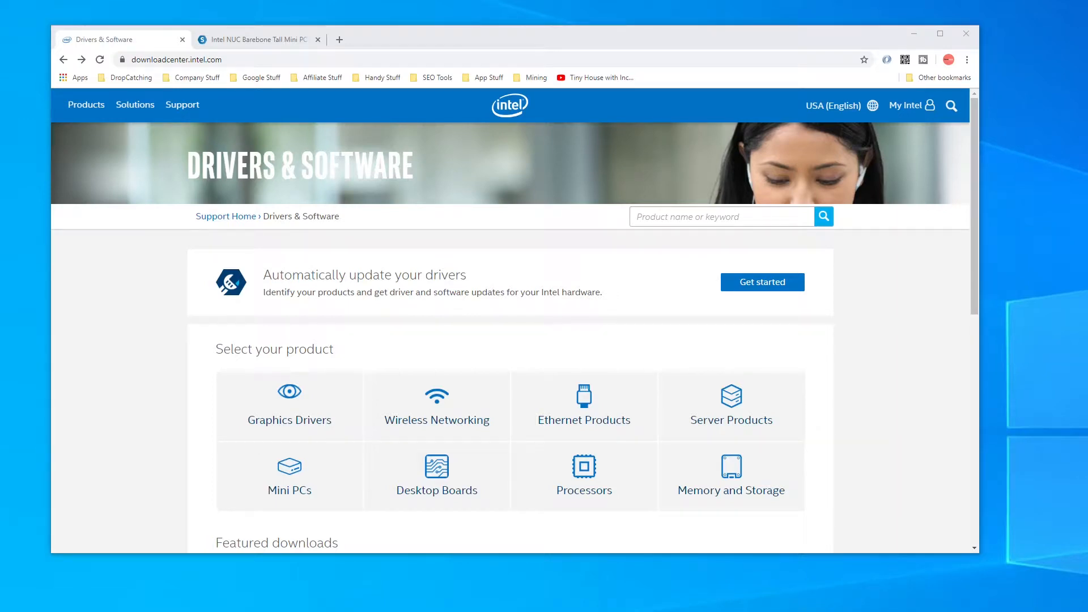
mouse_move(716, 286)
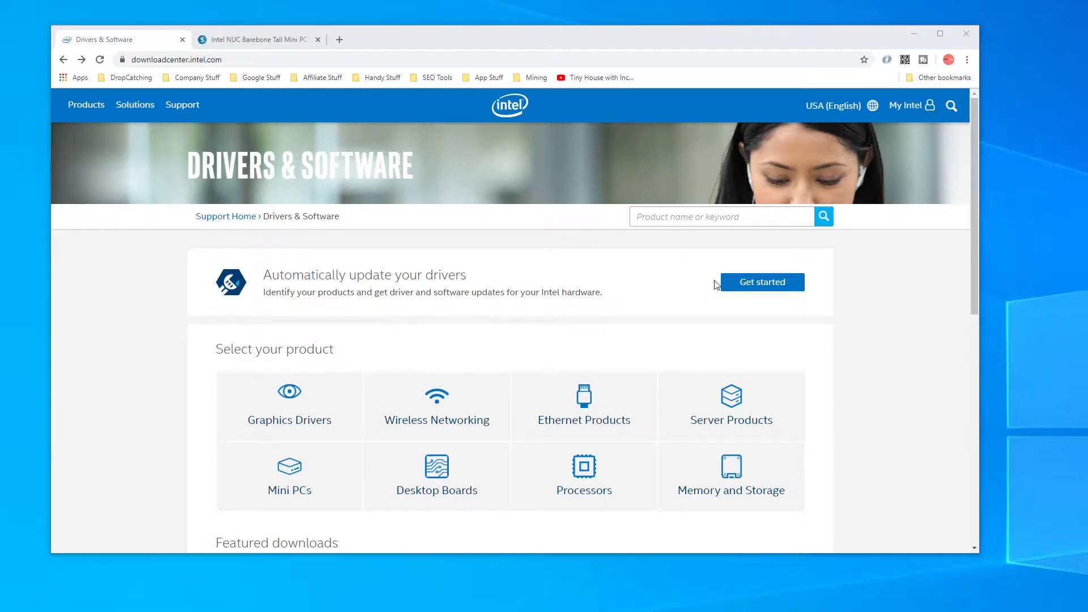
Search the product box for the model NUC8i7BEH to get matching NUC suggestions.
left_click(720, 217)
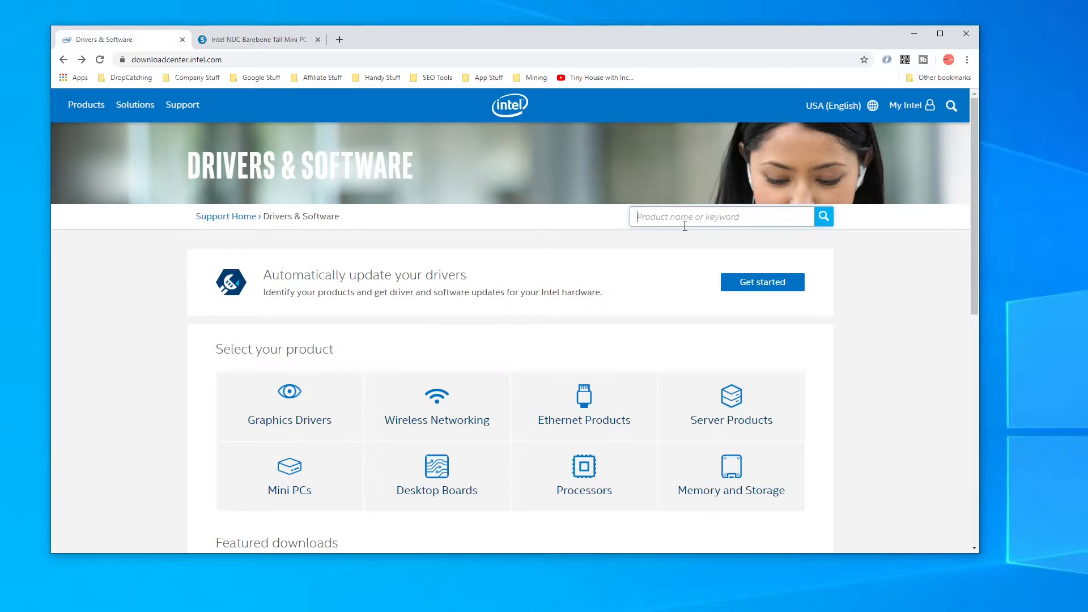
type("NUC8i7BEH")
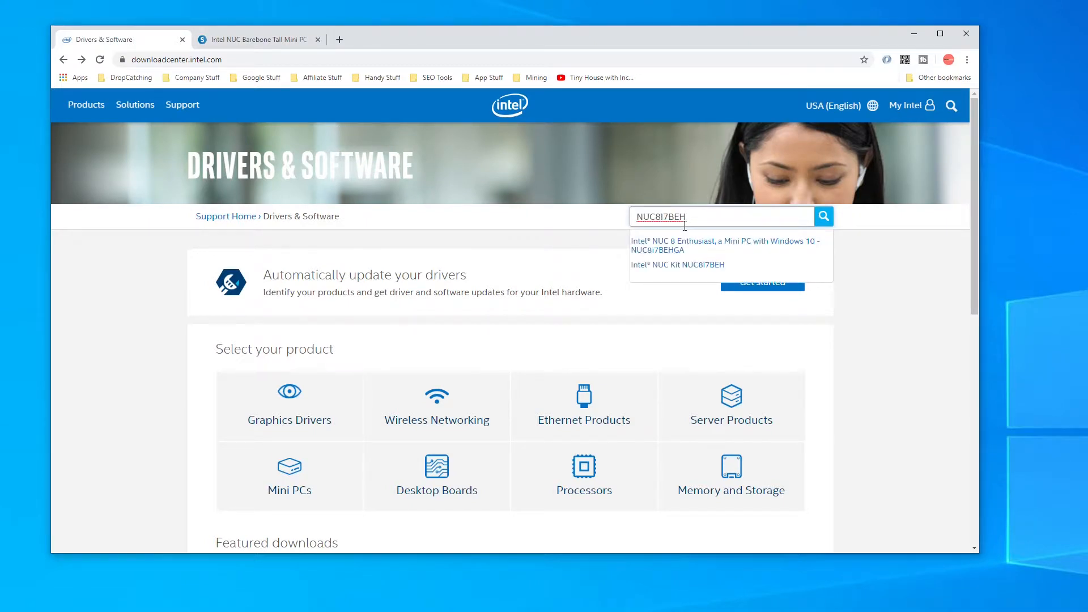
left_click(255, 38)
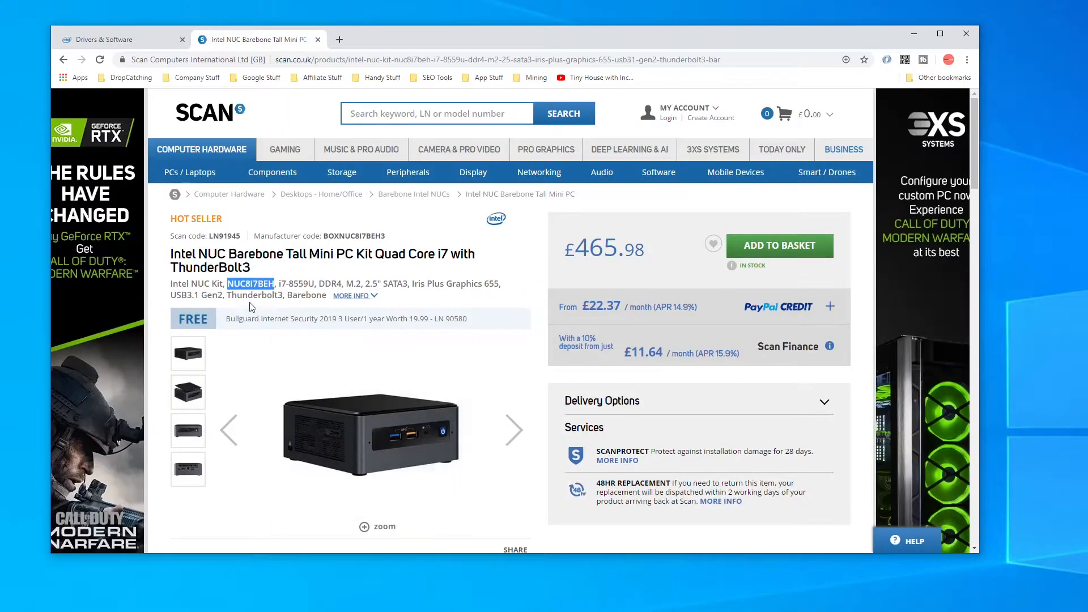
mouse_move(123, 14)
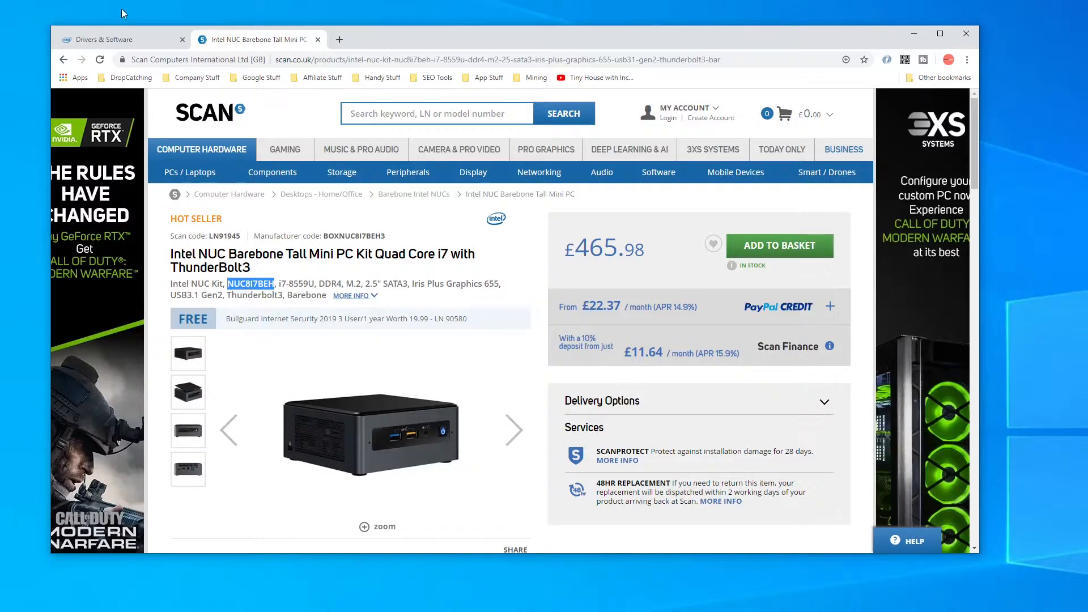
mouse_move(284, 298)
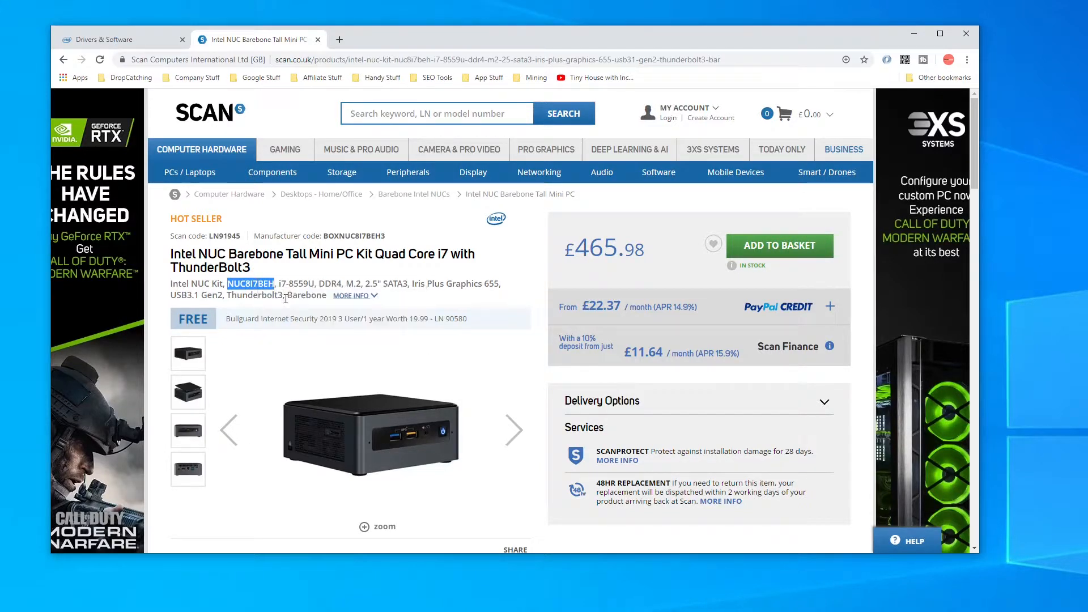
left_click(122, 39)
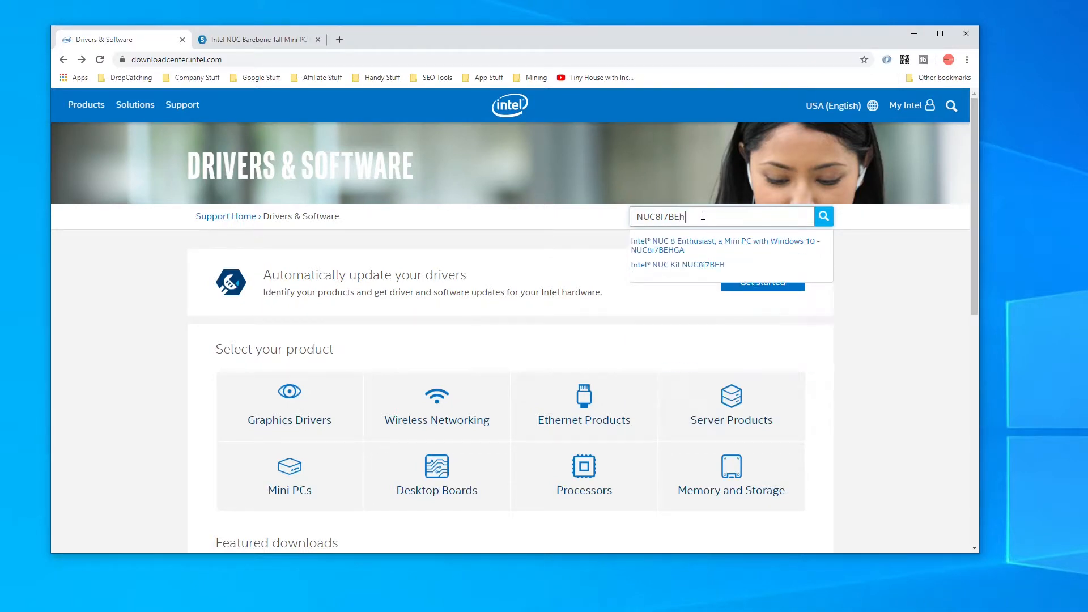
Show the NUC Kit NUC8i7BEH downloads filtered to OS Independent.
left_click(678, 264)
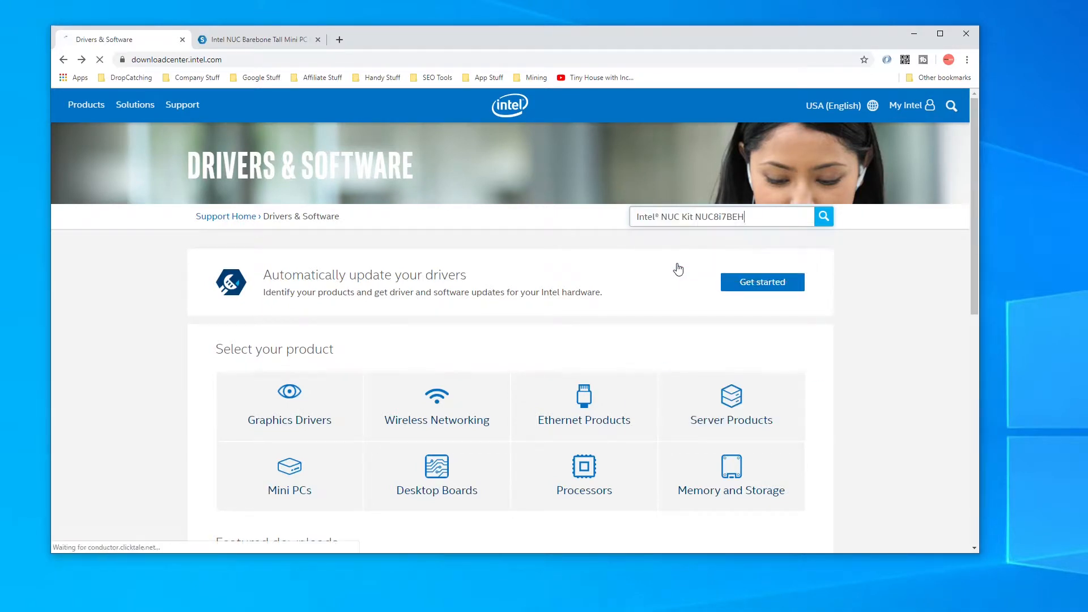
left_click(823, 216)
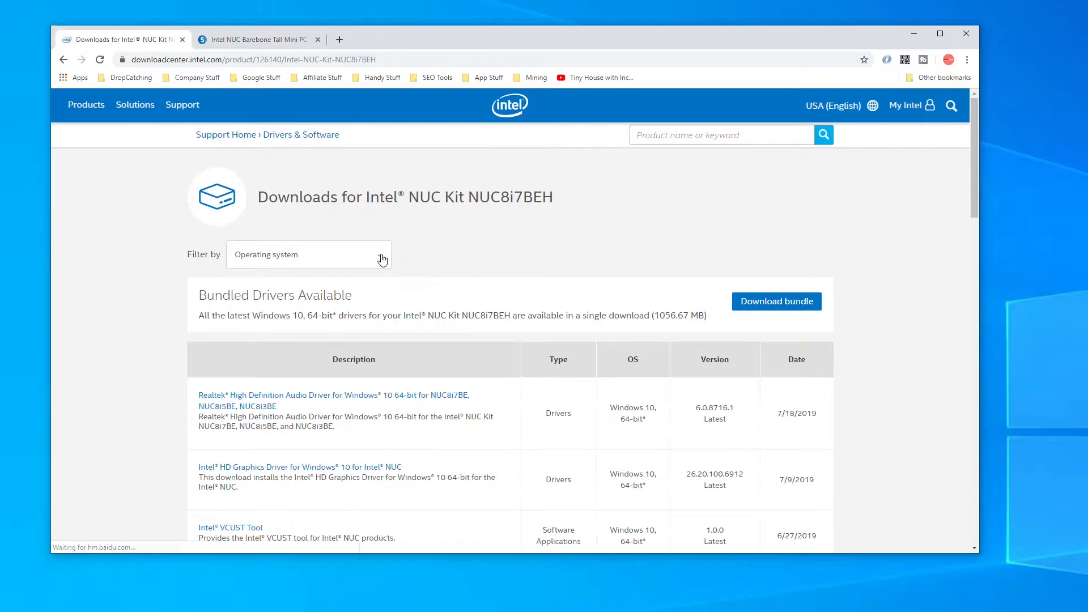
left_click(309, 254)
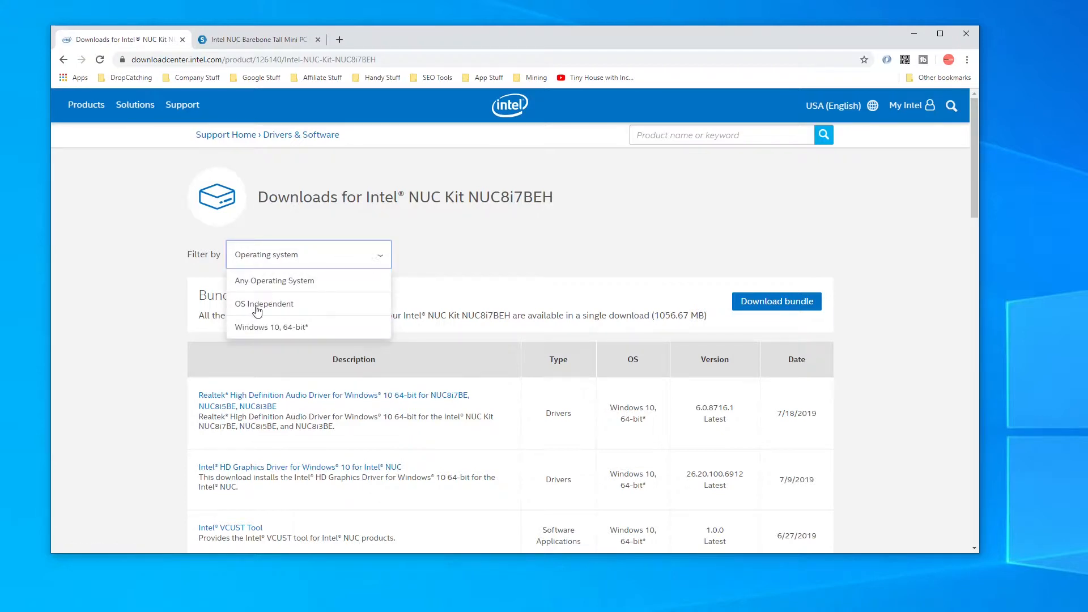
left_click(264, 304)
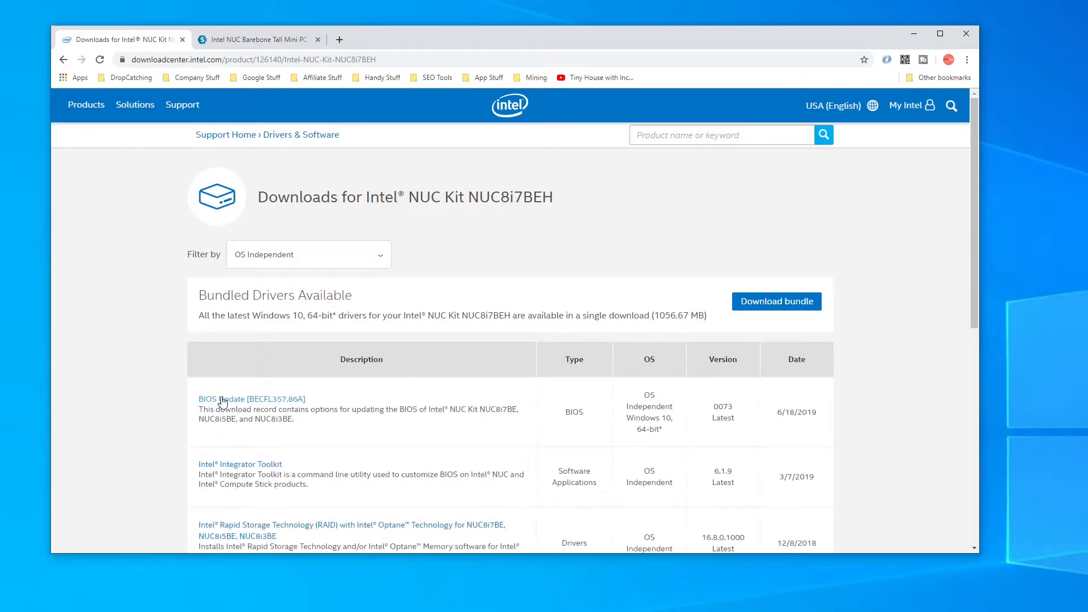
Bring up the BIOS Update [BECFL357.86A] record and its Available Downloads list.
left_click(231, 398)
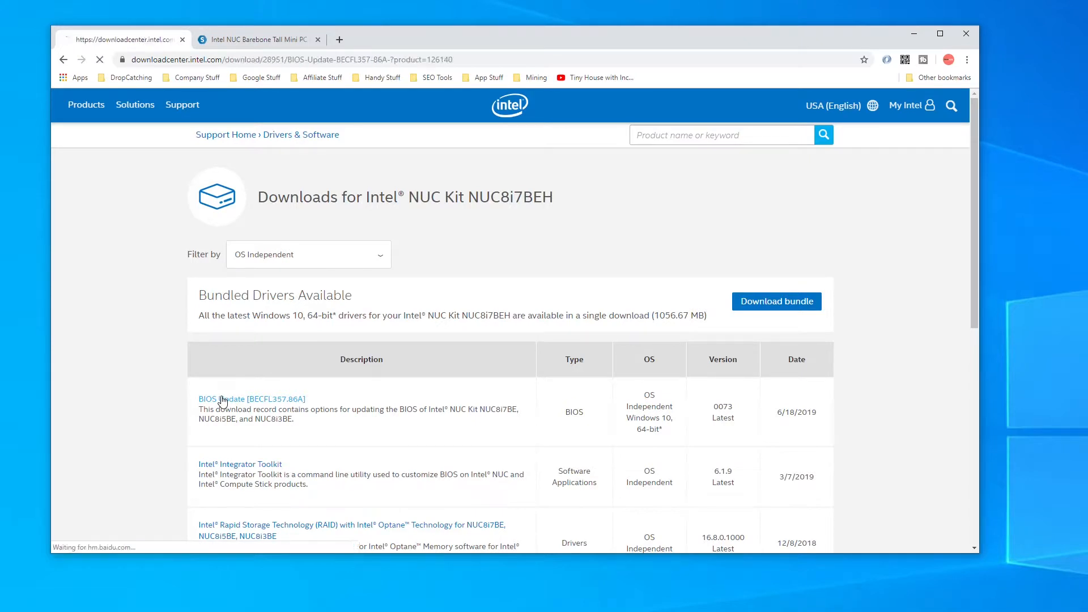
left_click(252, 398)
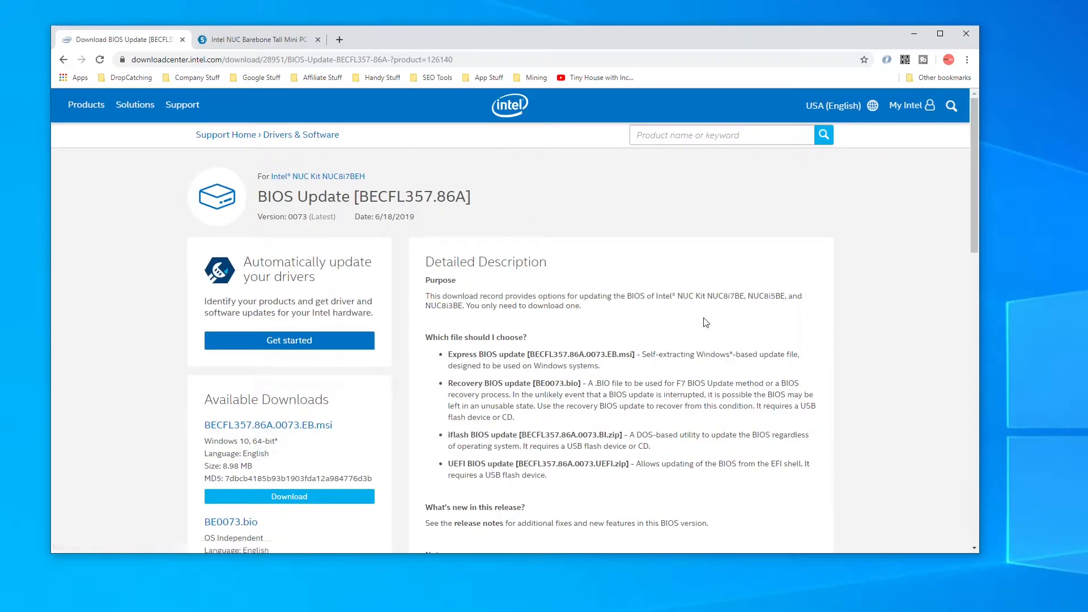
scroll("down", 3)
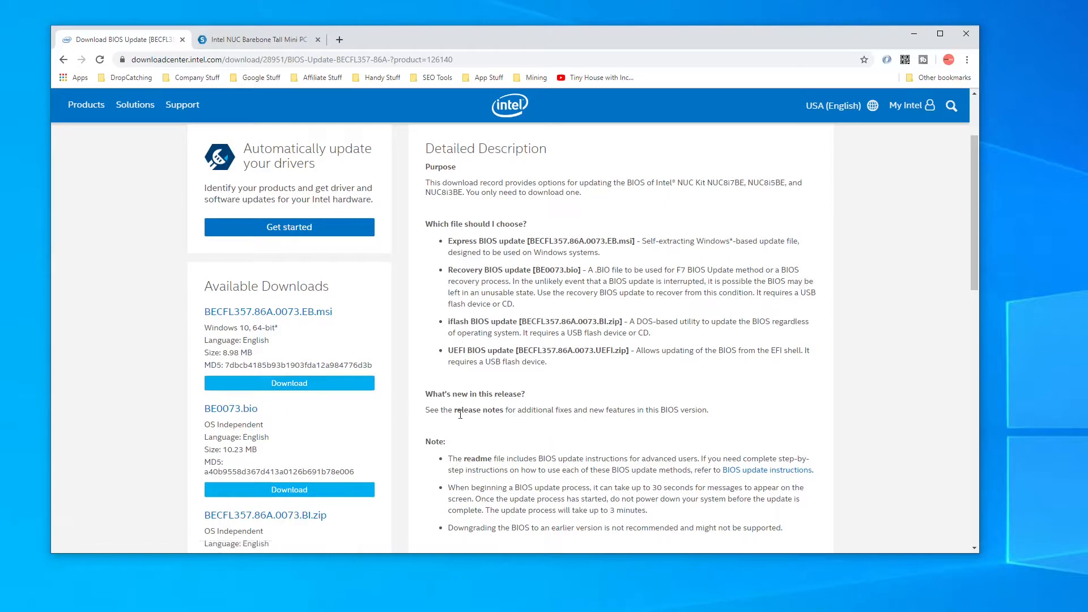
Download the BE0073.bio recovery BIOS file, accepting the license agreement.
left_click(289, 383)
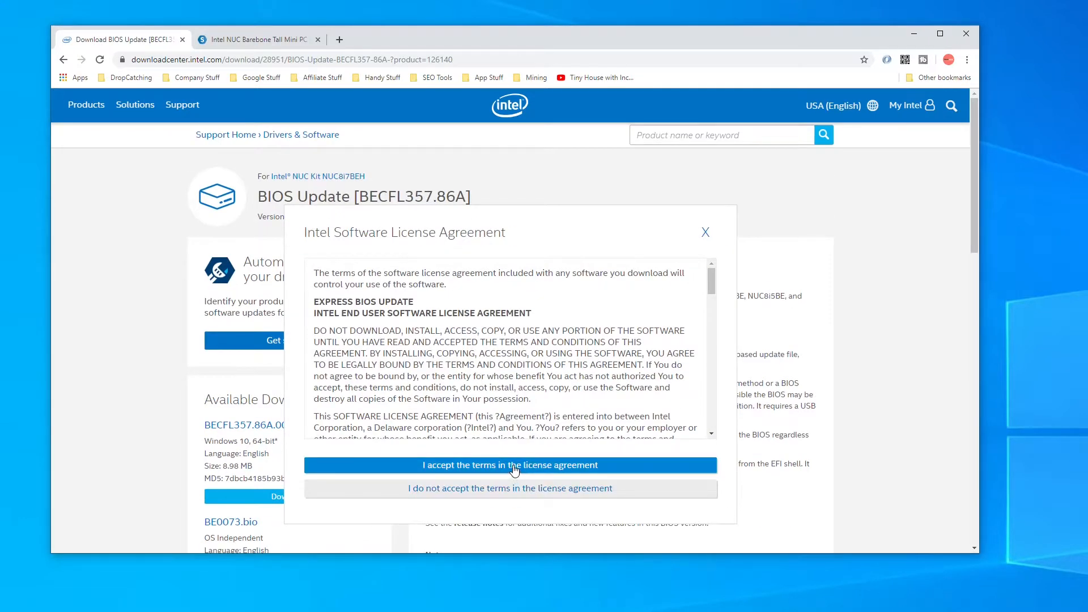
left_click(510, 464)
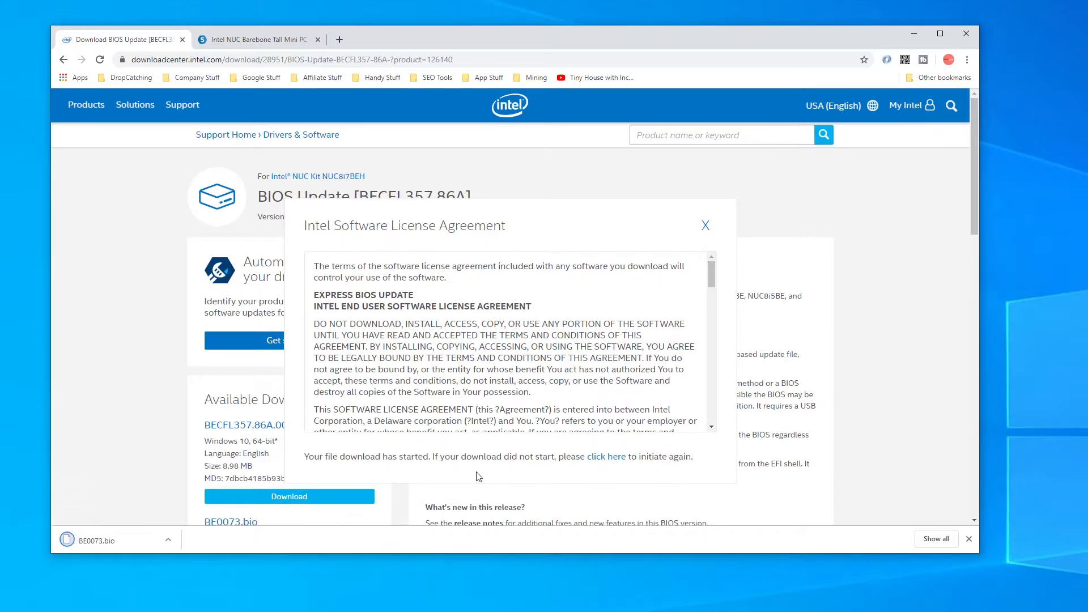
mouse_move(101, 540)
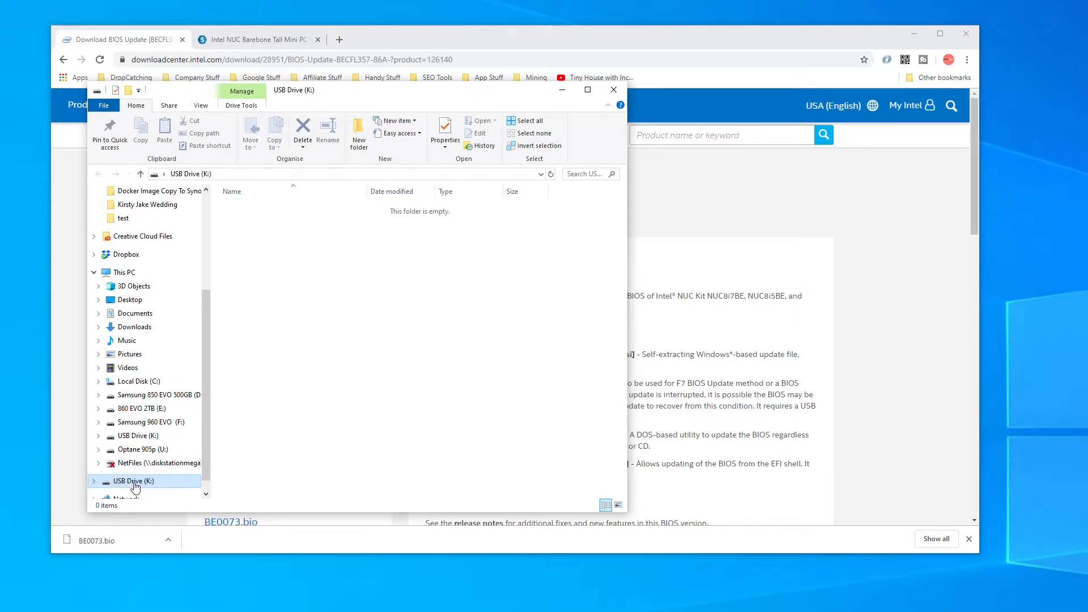
Format USB Drive (K:) with the FAT32 (Default) file system.
left_click(132, 483)
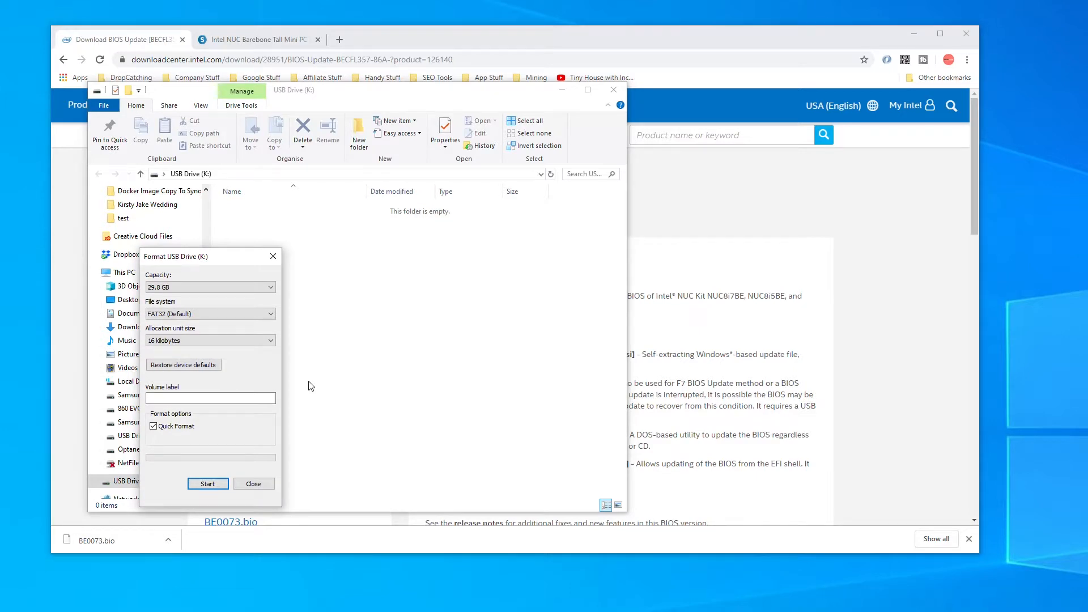
left_click(268, 314)
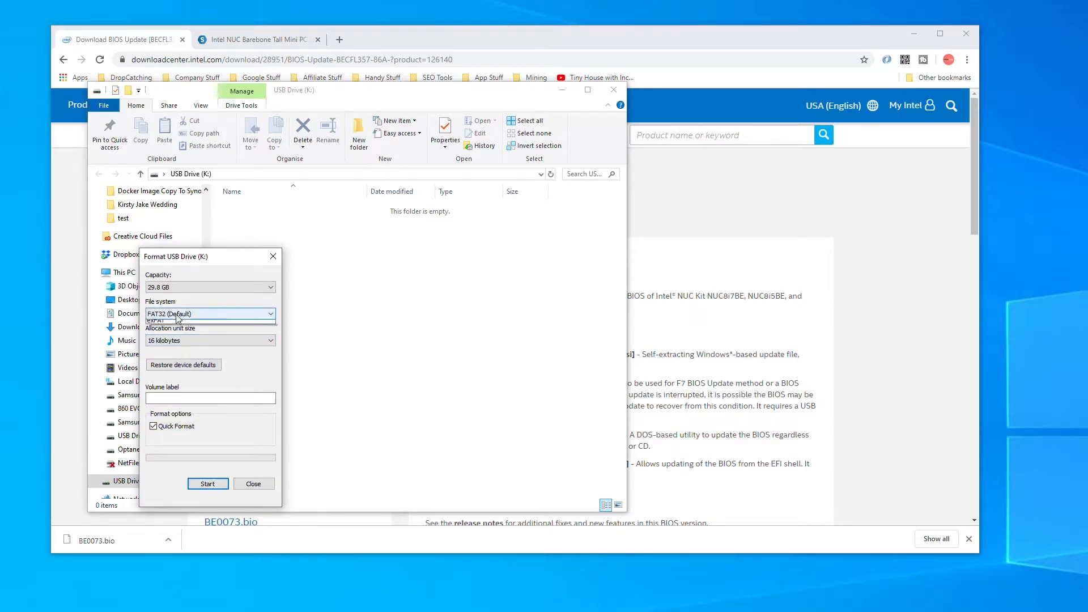
left_click(209, 314)
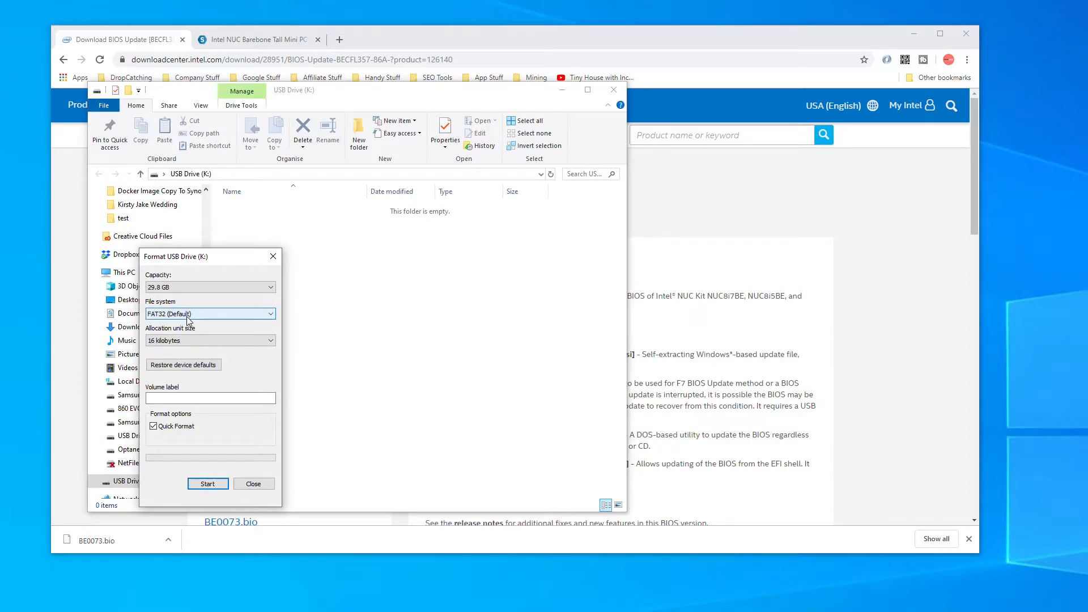
left_click(253, 484)
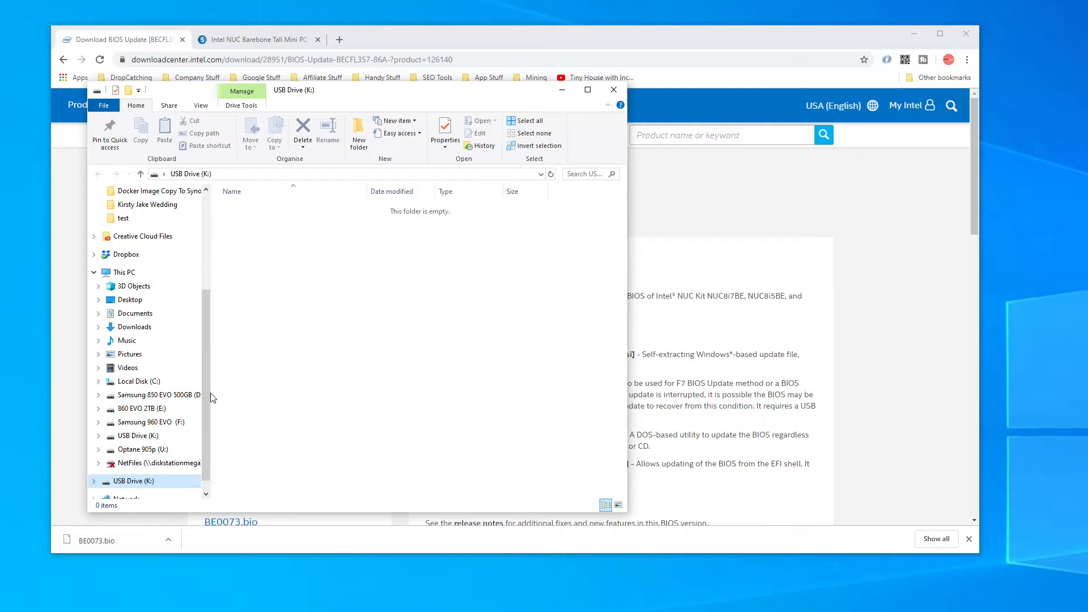
Copy BE0073.bio from Downloads and paste it onto USB Drive (K:).
scroll("up", 3)
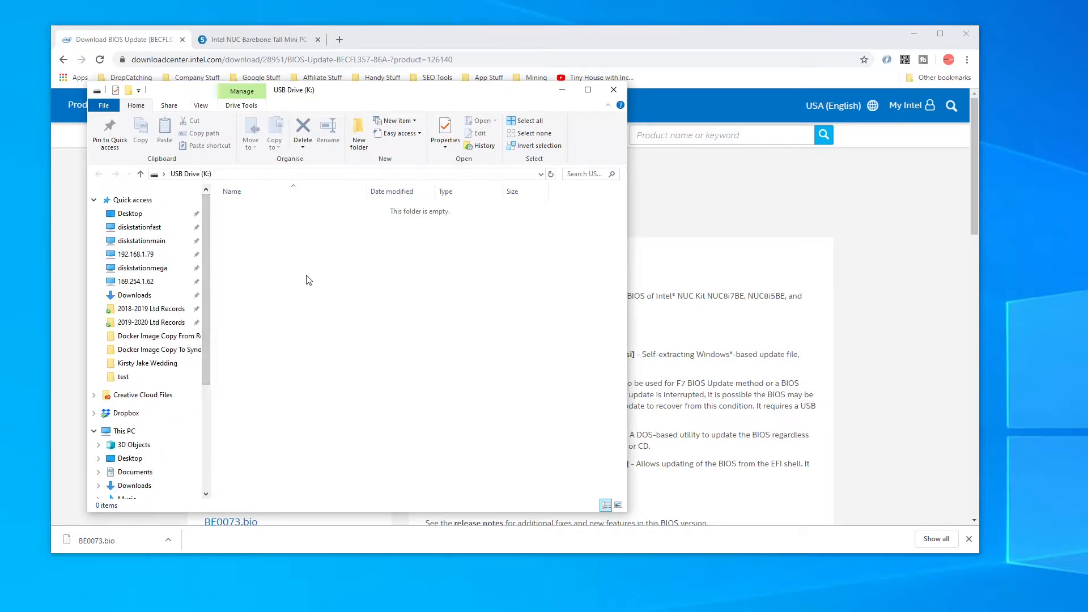
left_click(136, 295)
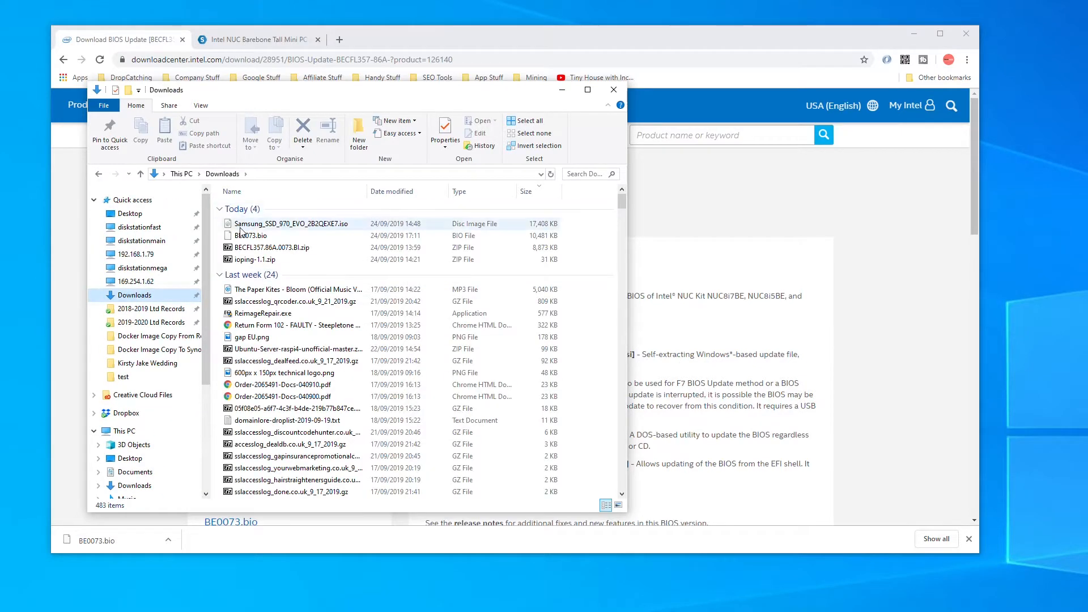
left_click(253, 236)
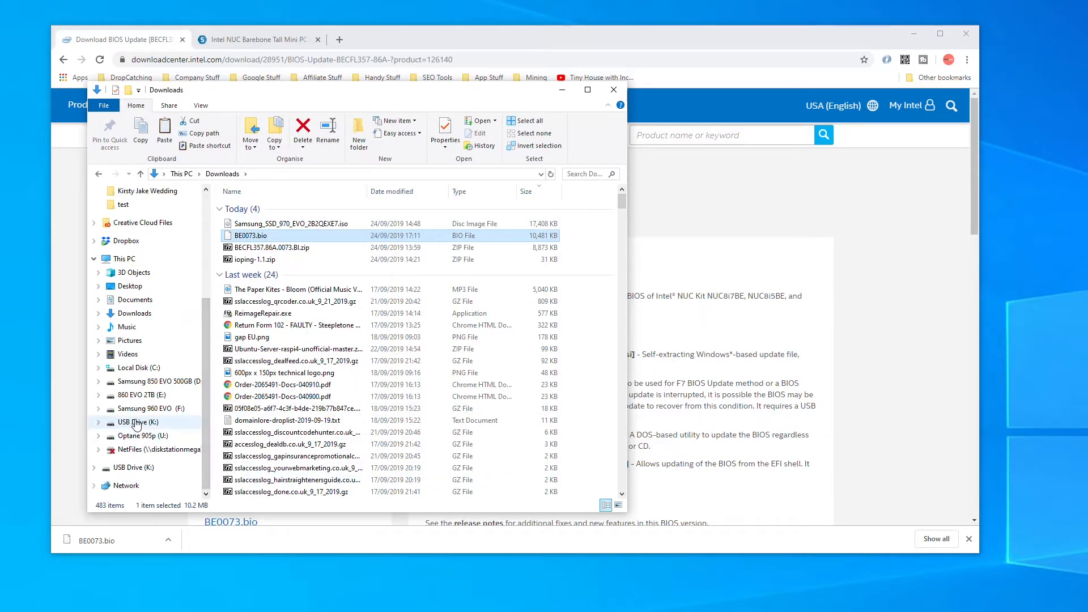
left_click(138, 422)
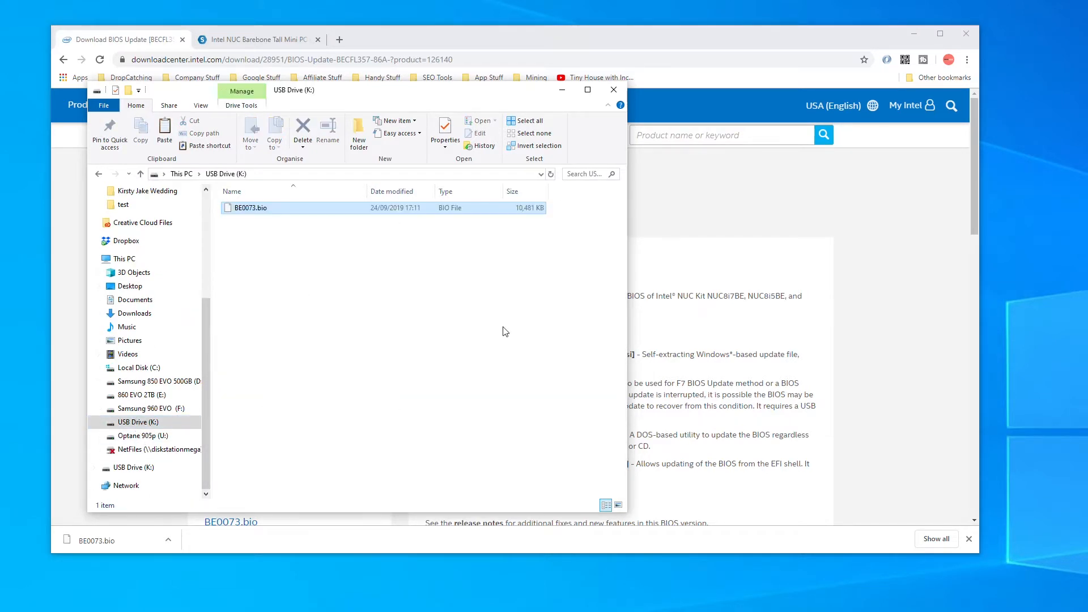
left_click(251, 207)
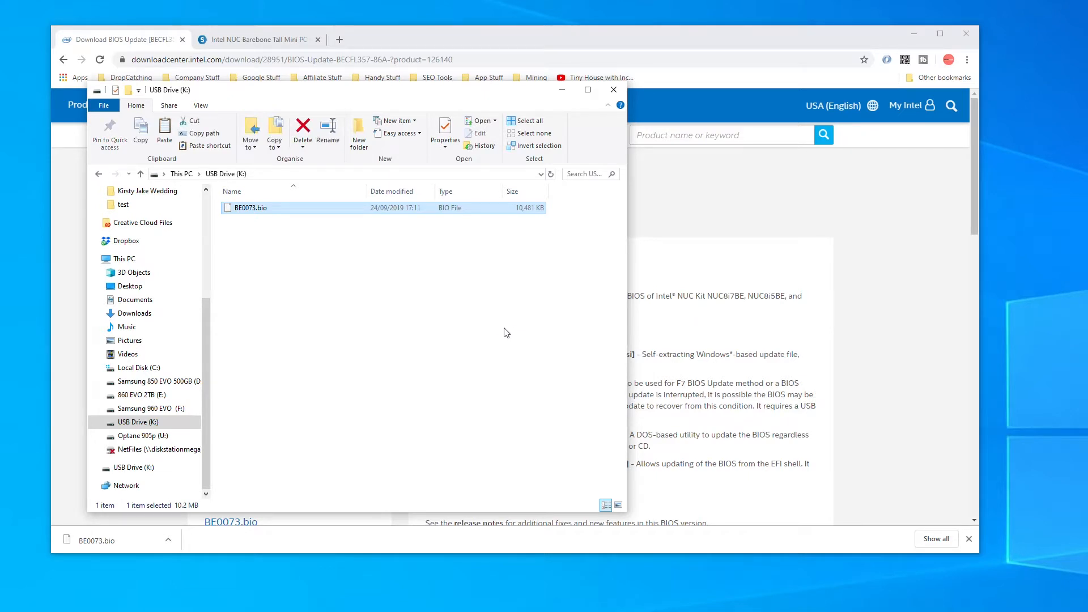
mouse_move(389, 298)
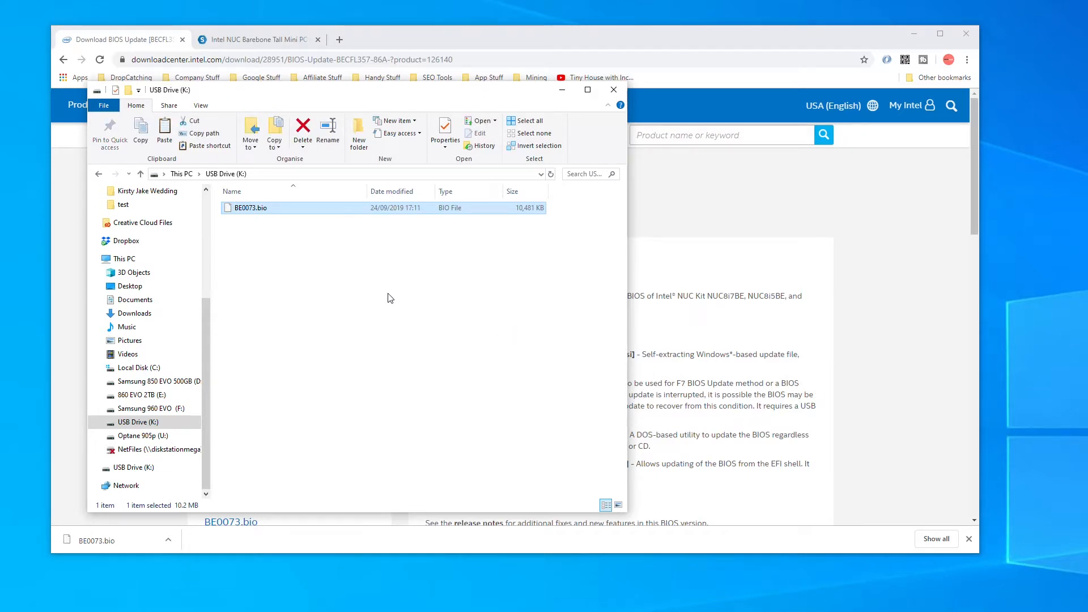
Bring the Intel BIOS Update [BECFL357.86A] page back in front of File Explorer.
right_click(139, 421)
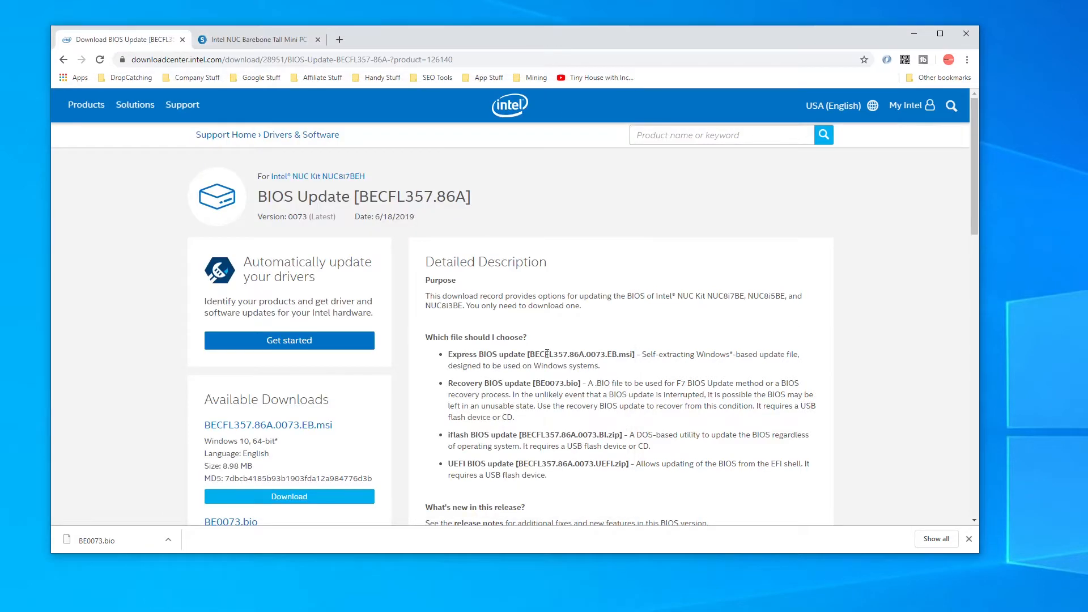
mouse_move(665, 330)
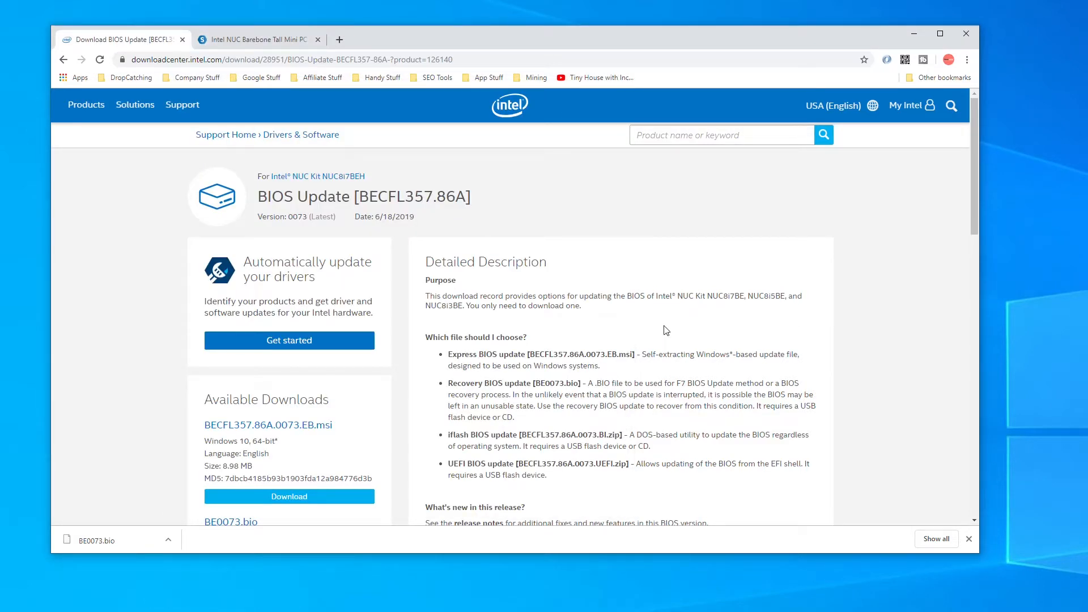